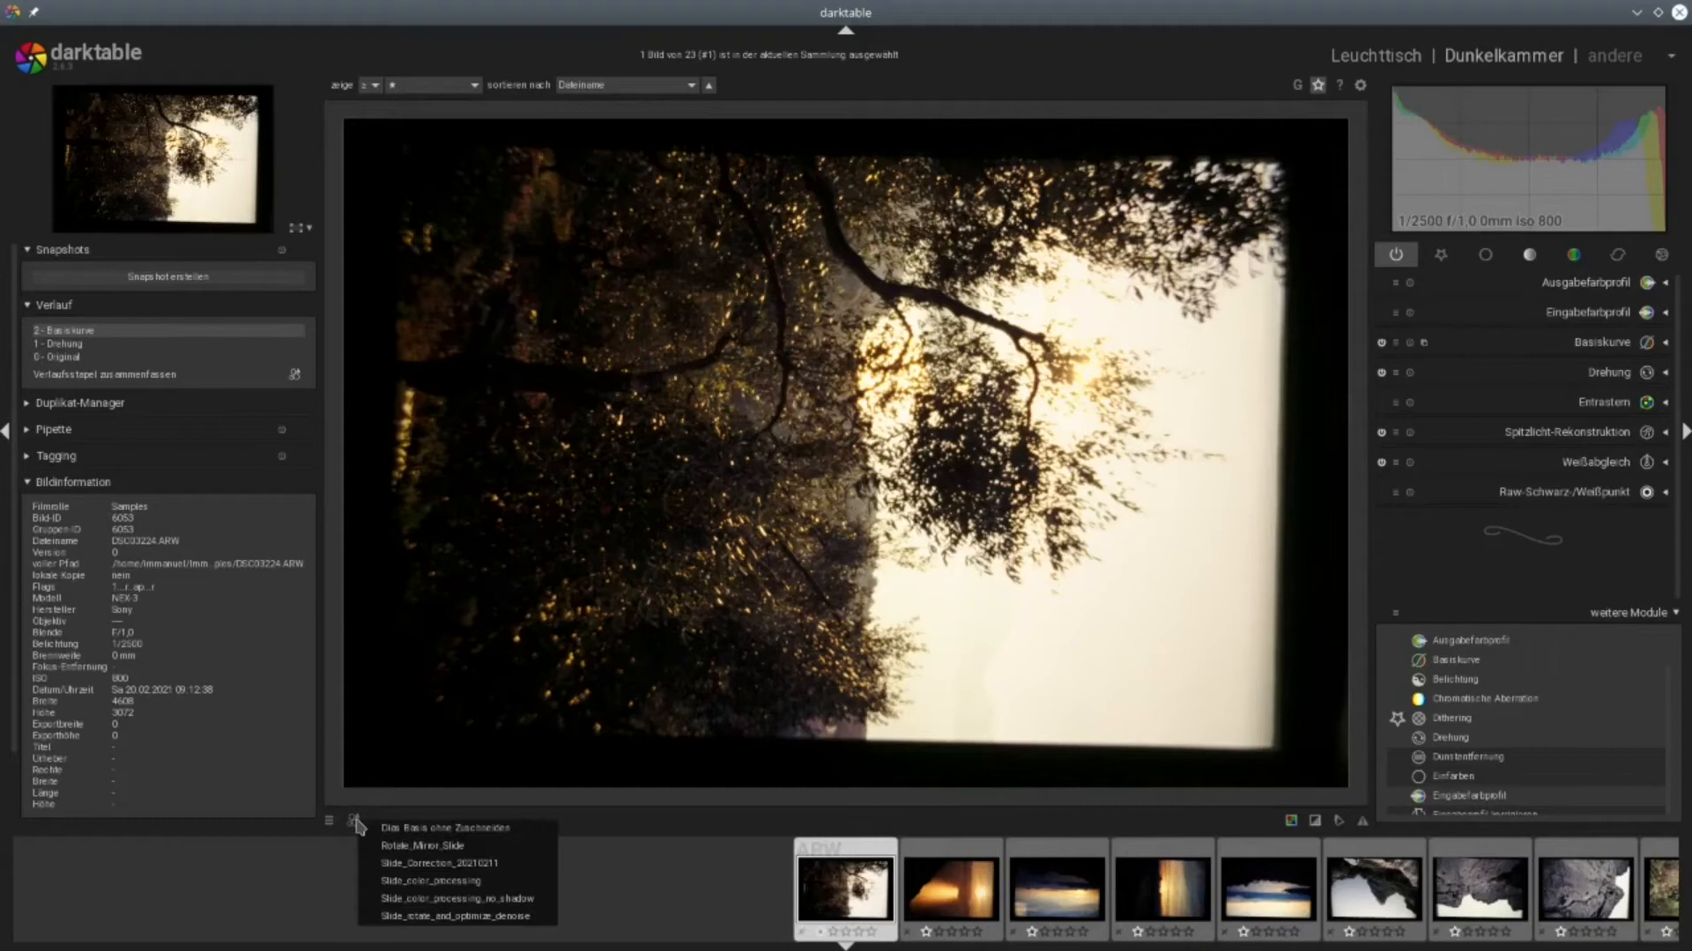
{"action": "mouse_move", "coordinate": [459, 916]}
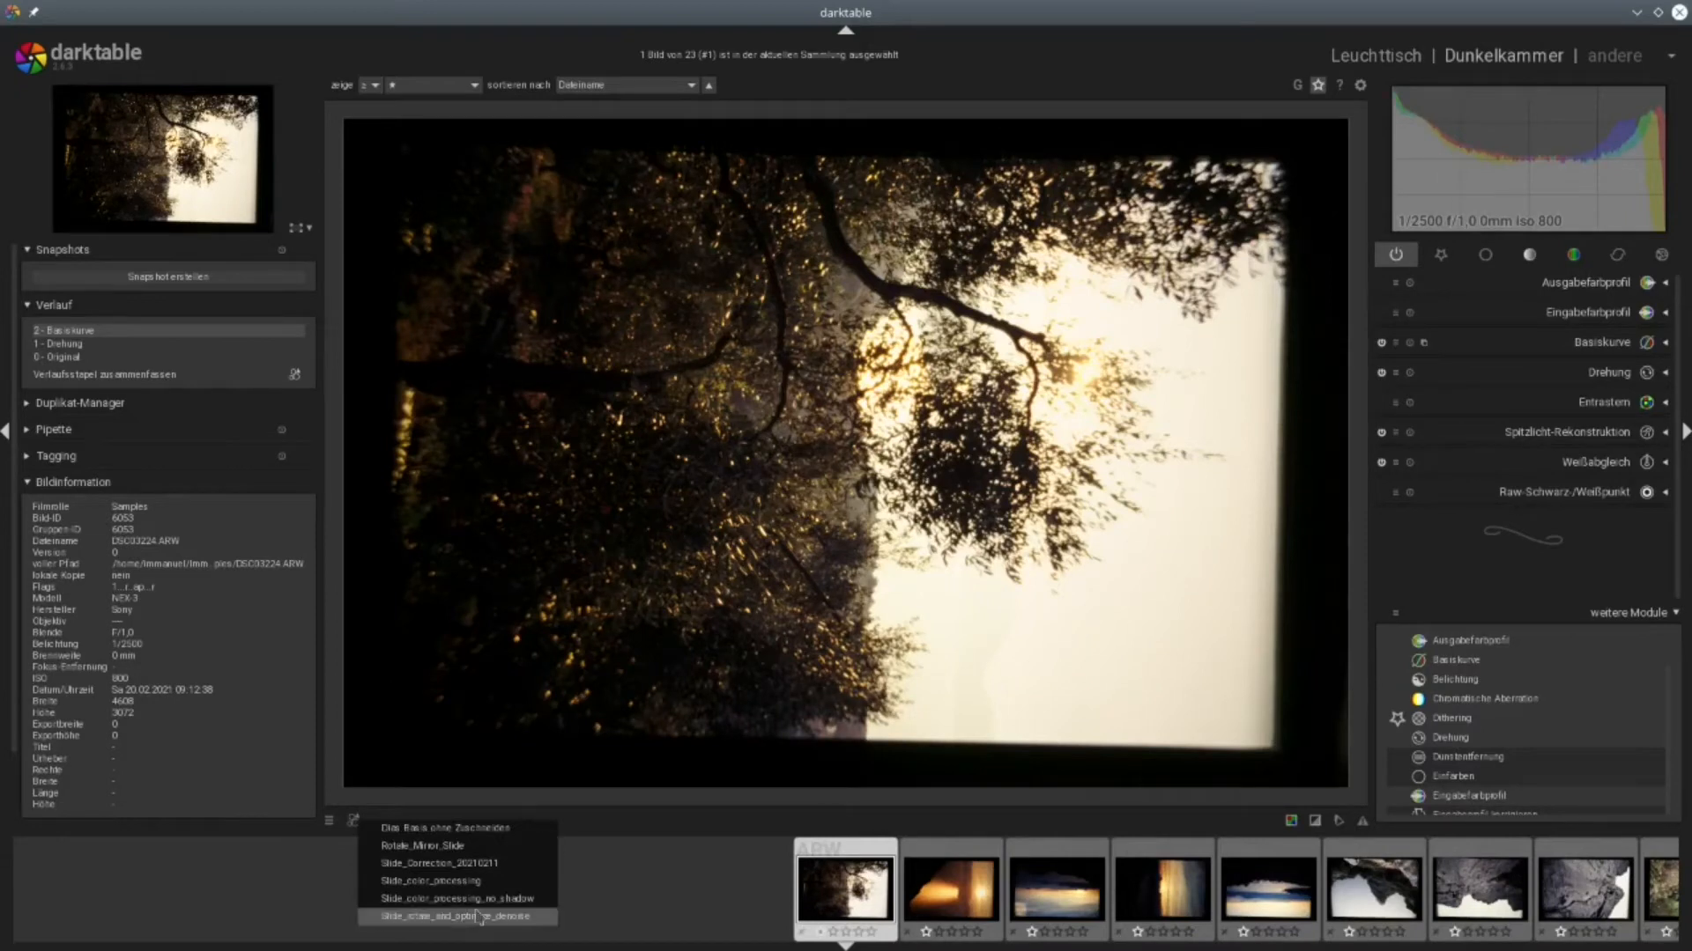
Apply the Slide_rotate_and_optimize_denoise style to the slide, then switch to the lighttable thumbnails.
{"action": "left_click", "coordinate": [457, 917]}
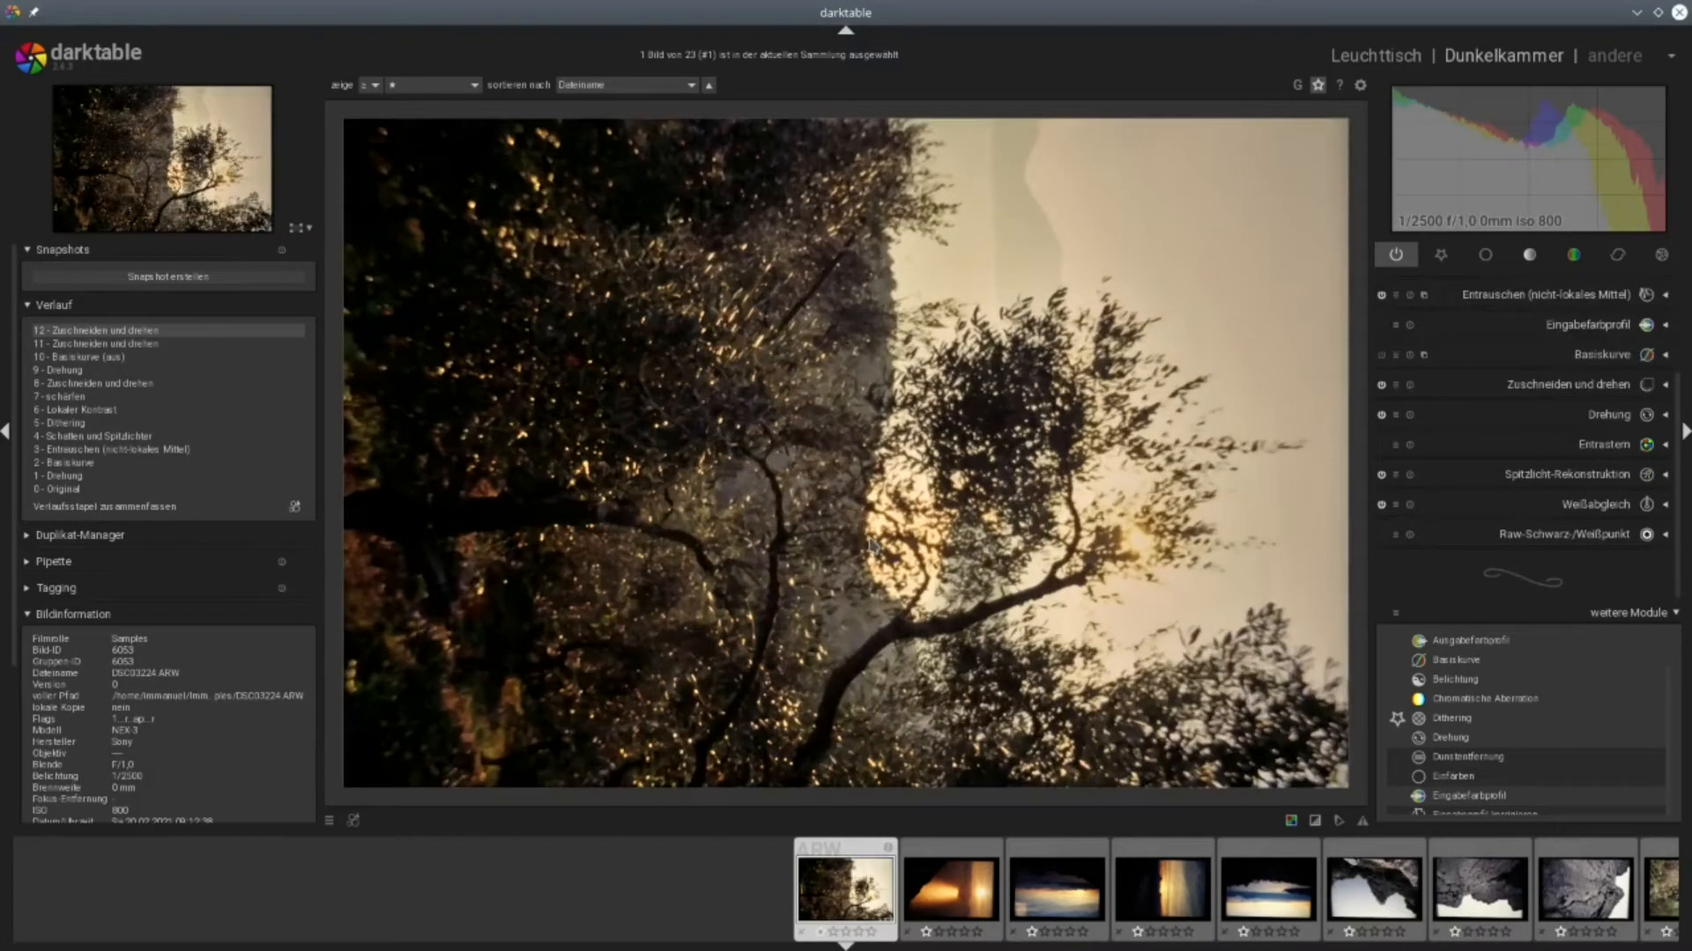
{"action": "left_click", "coordinate": [1375, 55]}
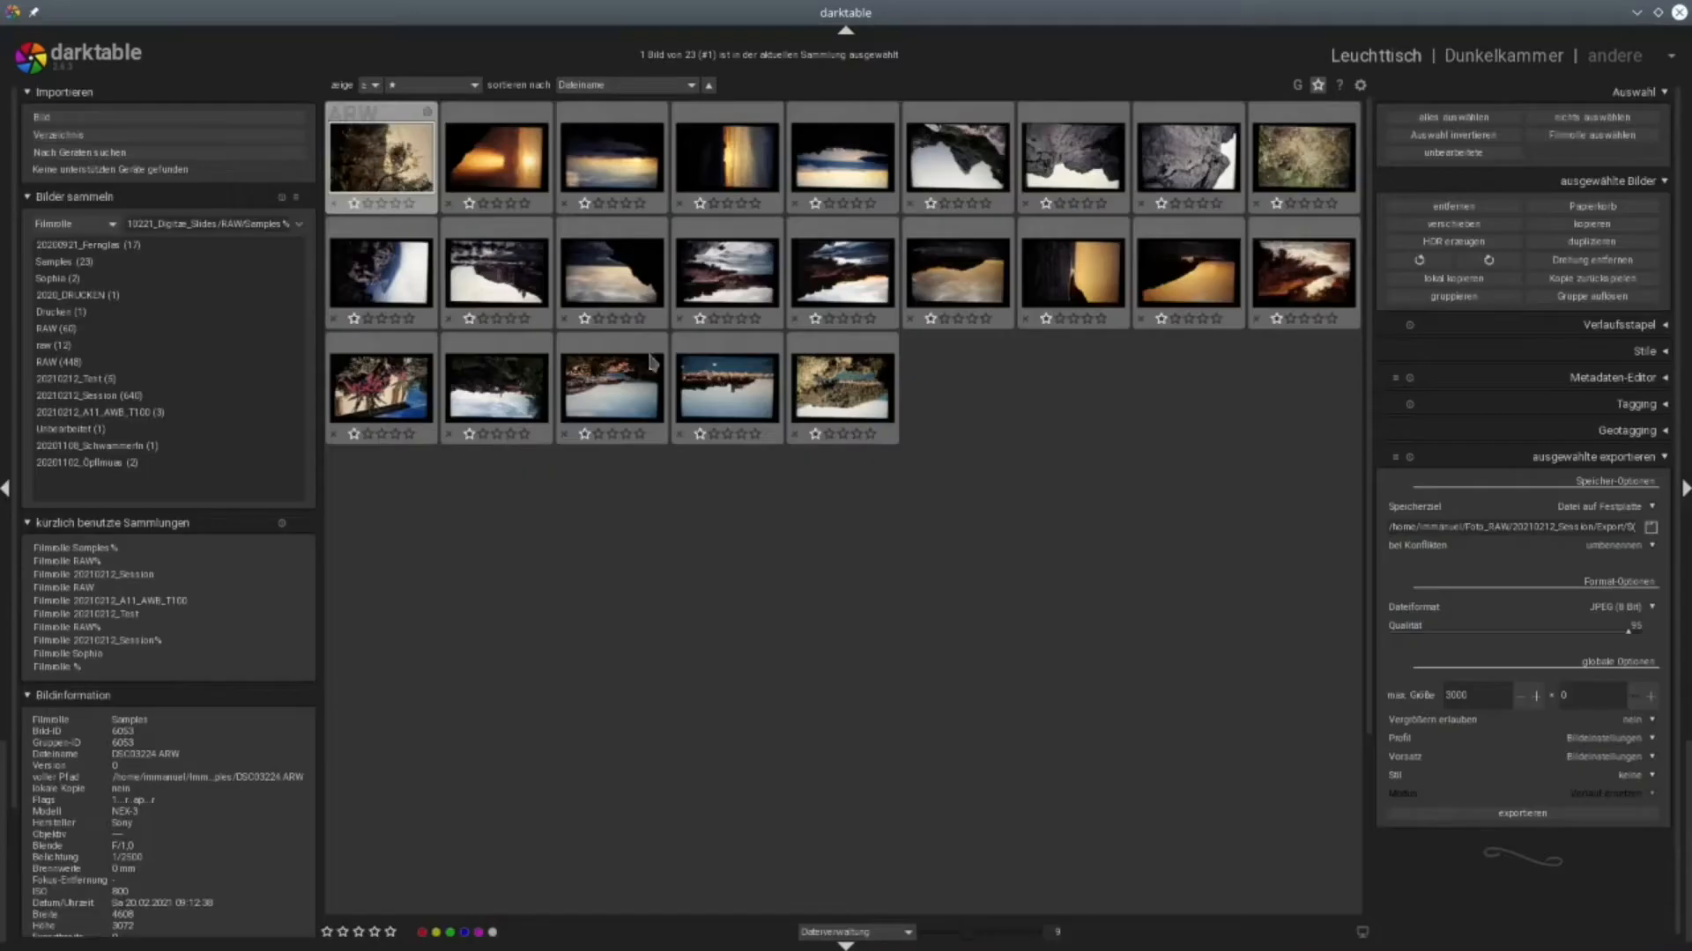